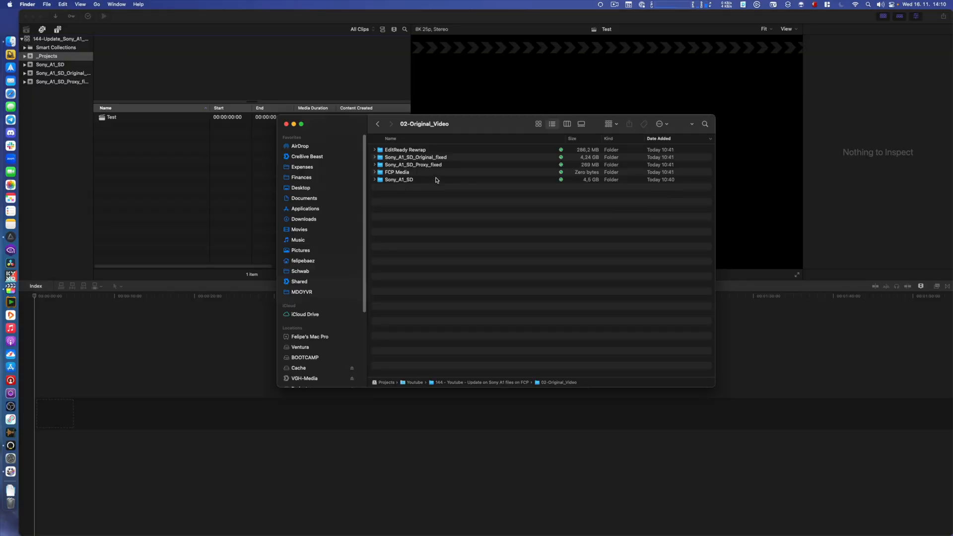
- Expand Sony_A1_SD through M4ROOT to CLIP, revealing the MP4 clips and XML files
left_click(399, 180)
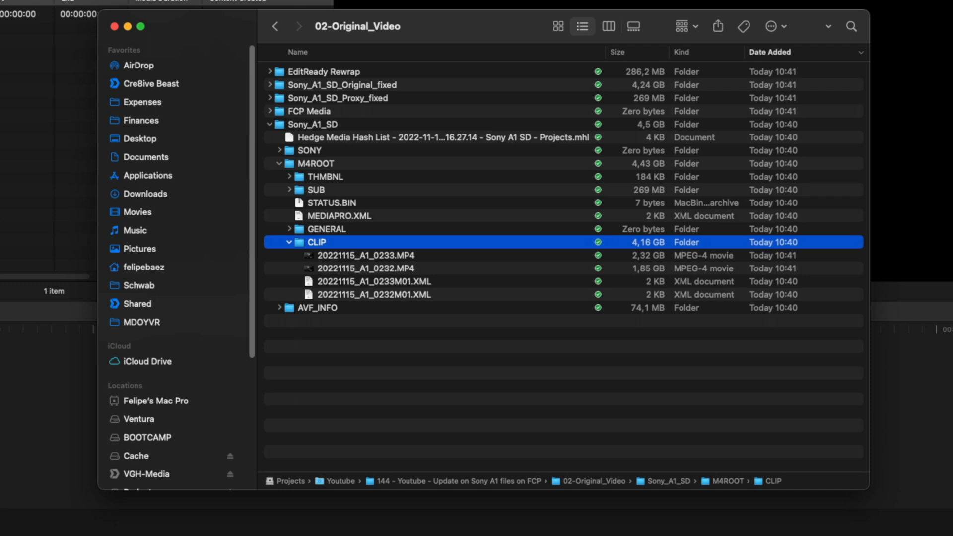
left_click(367, 255)
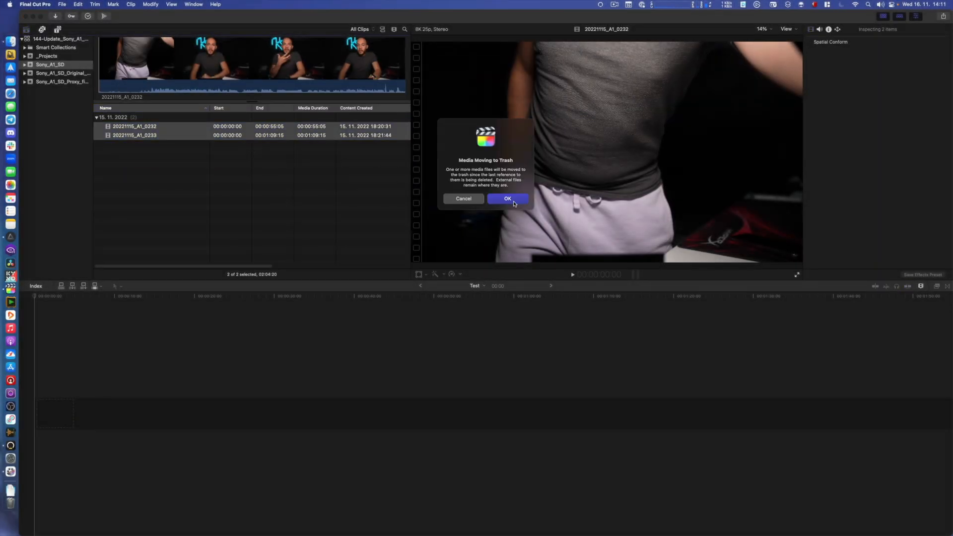
- Confirm trashing the zero-timecode clips' media, then re-import clips 0232 and 0233 from Sony_A1_SD
left_click(507, 198)
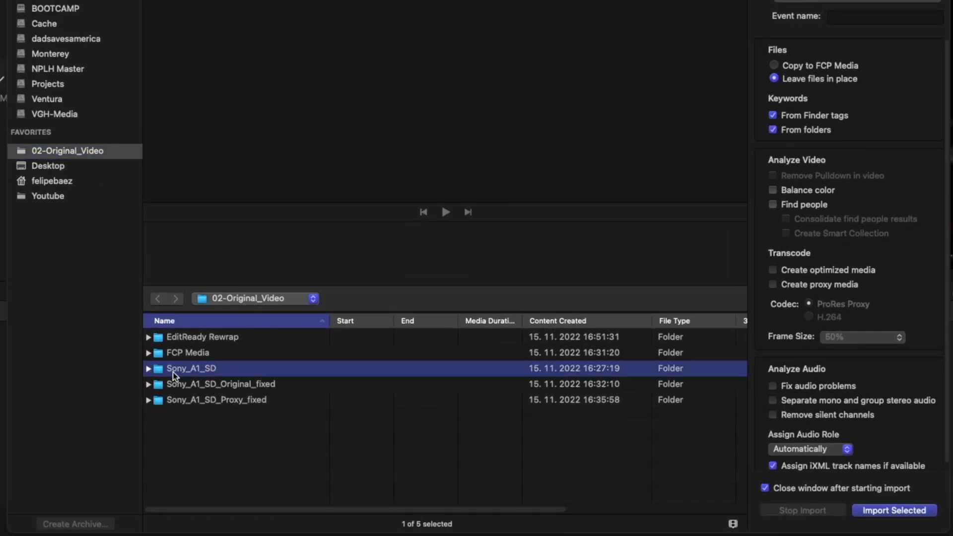
double_click(191, 368)
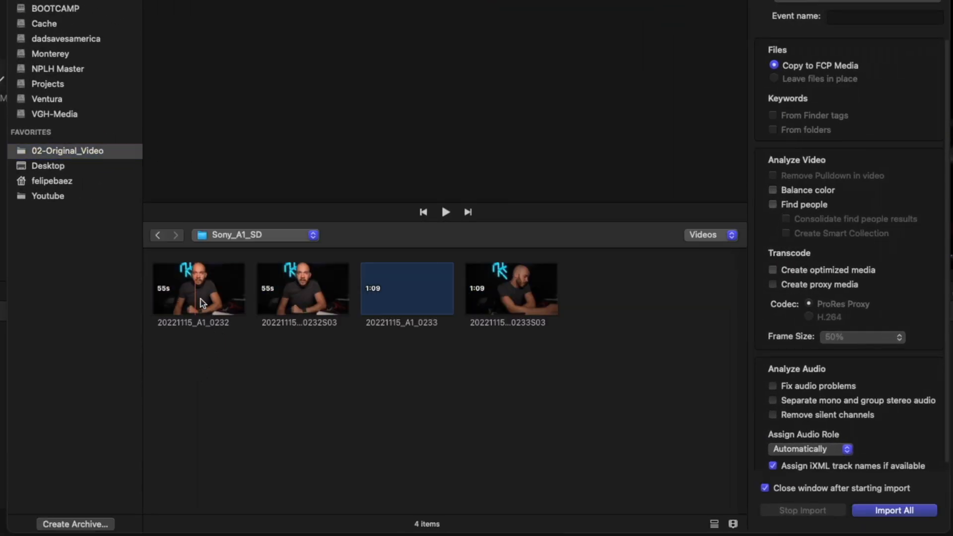
left_click(407, 288)
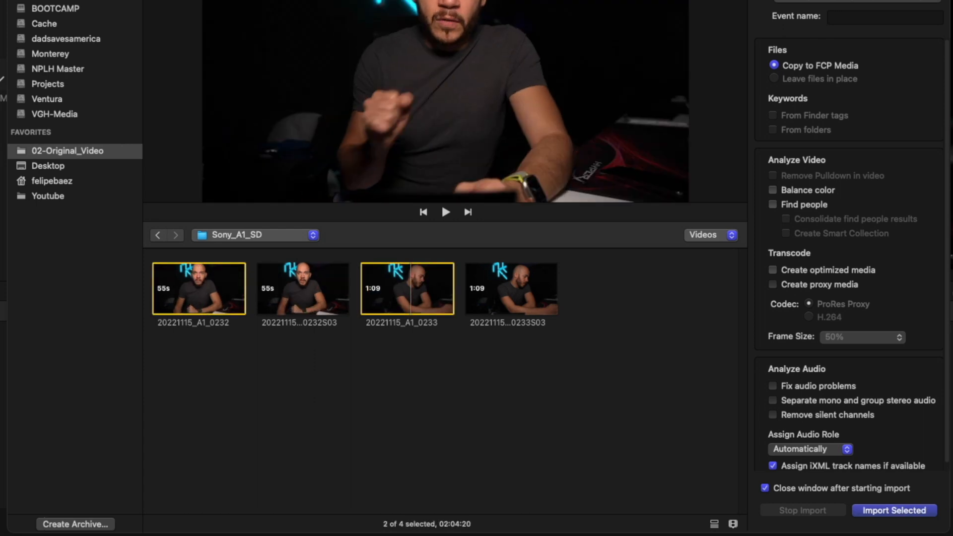
left_click(894, 510)
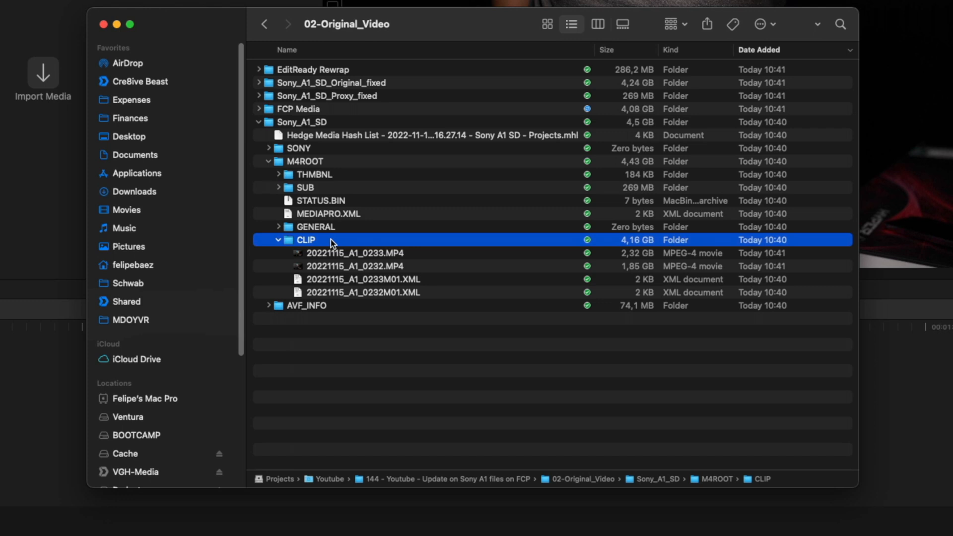
left_click(278, 239)
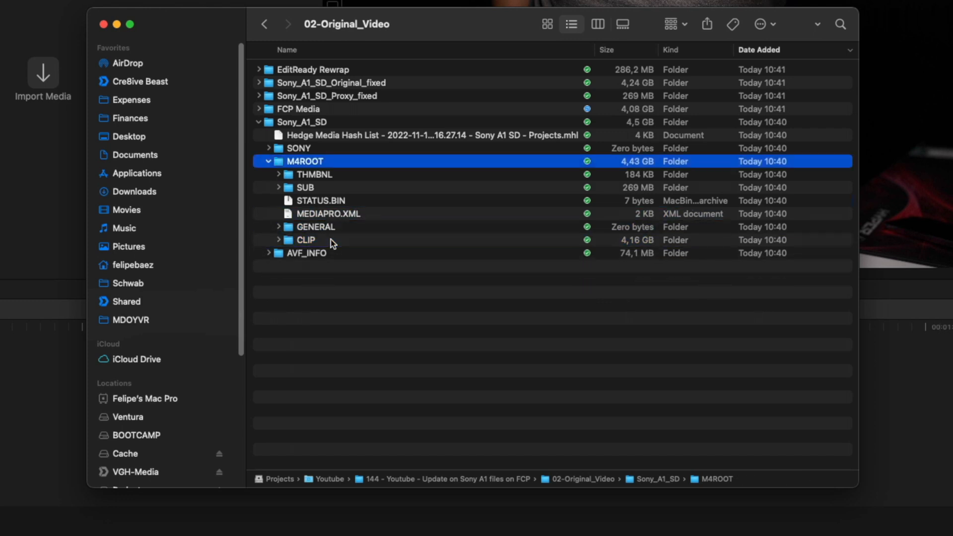
left_click(268, 161)
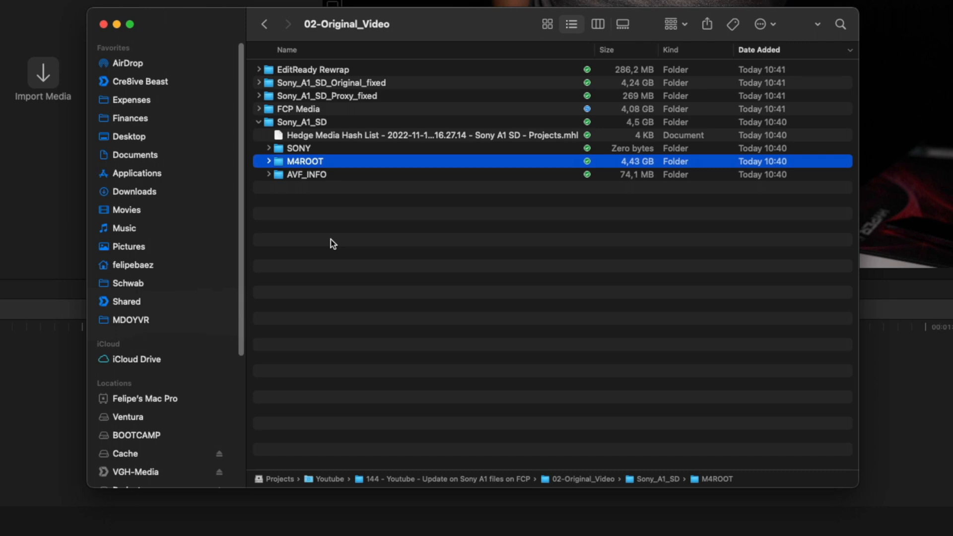
left_click(297, 148)
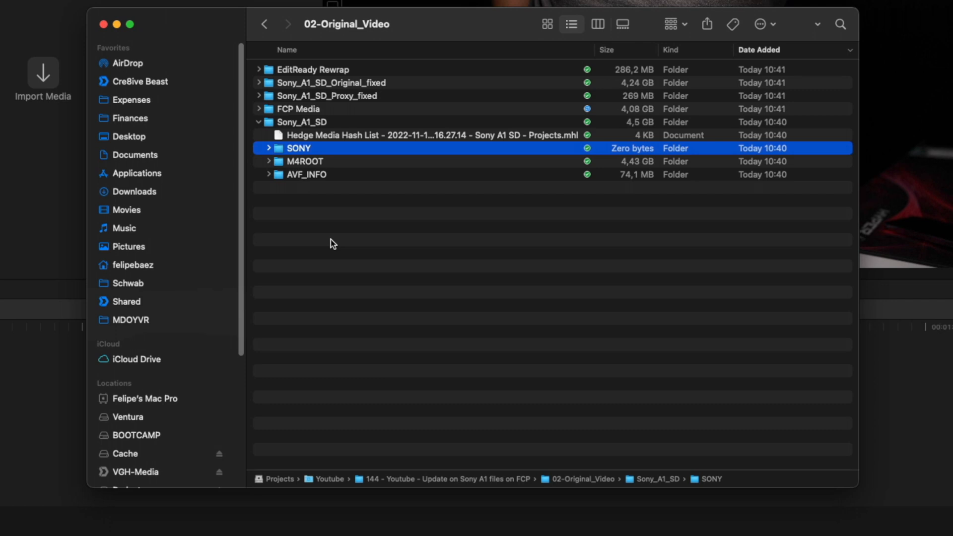
left_click(425, 135)
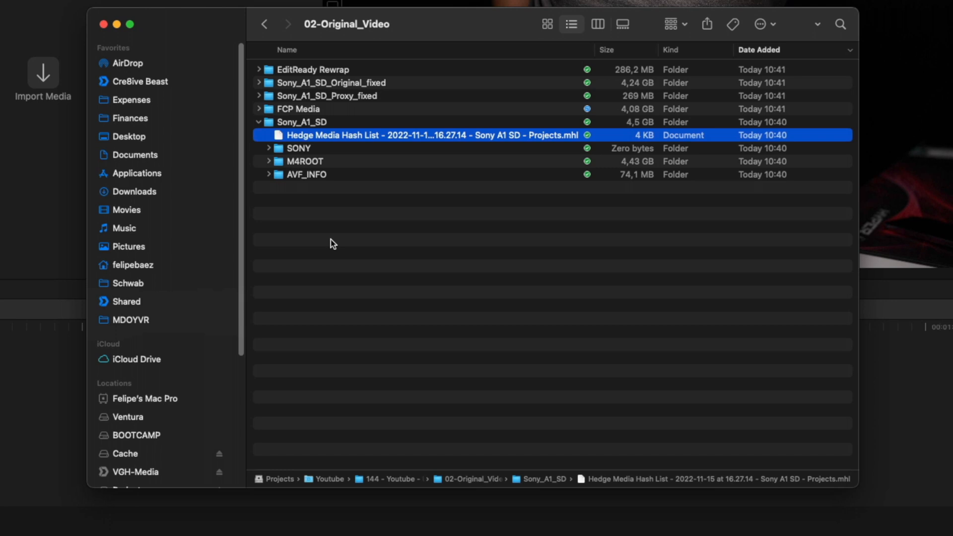
left_click(305, 161)
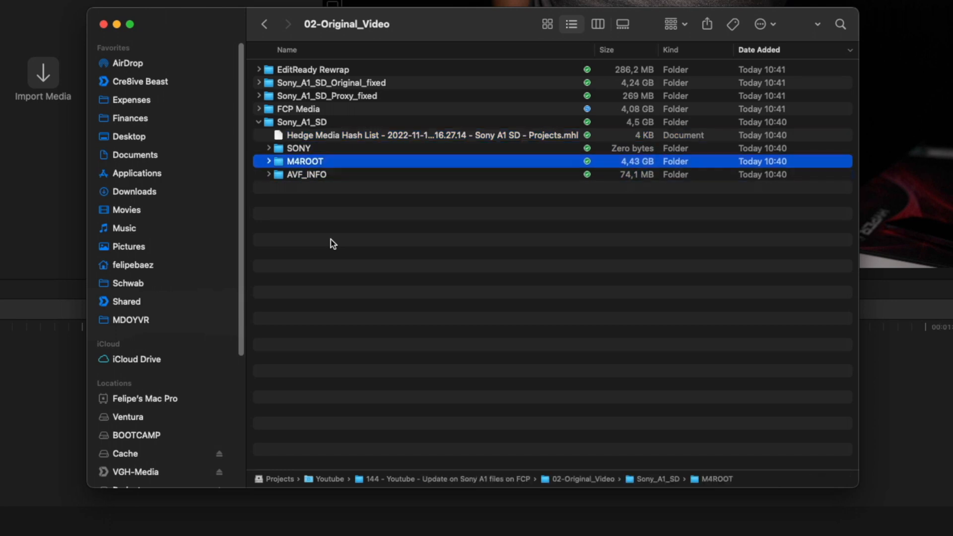
left_click(268, 161)
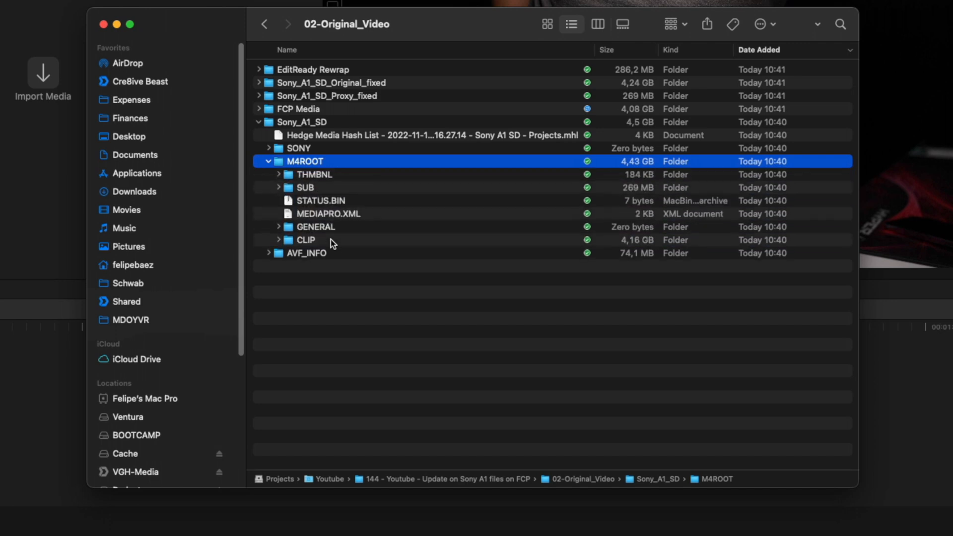
left_click(310, 252)
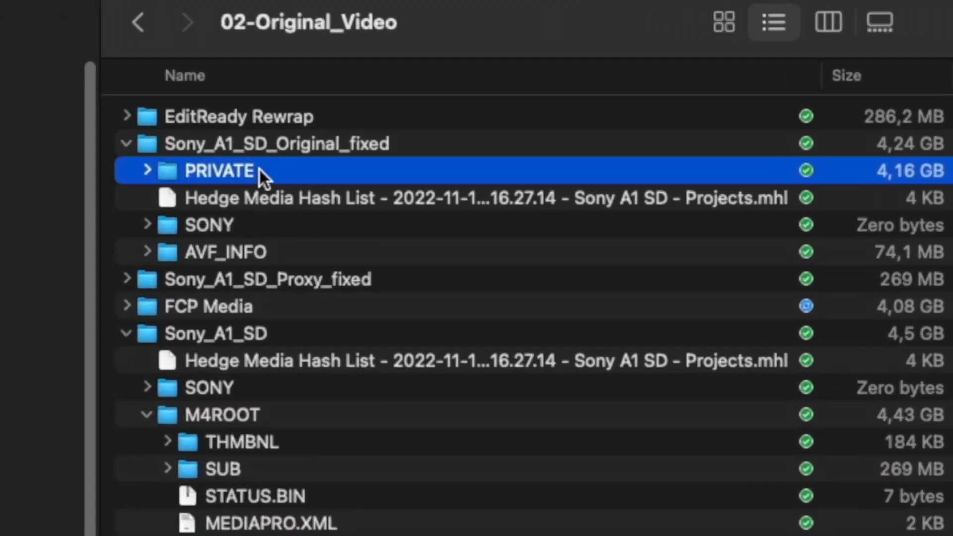
- Expand PRIVATE and its M4ROOT to show CLIP, SUB and GENERAL beneath
left_click(146, 171)
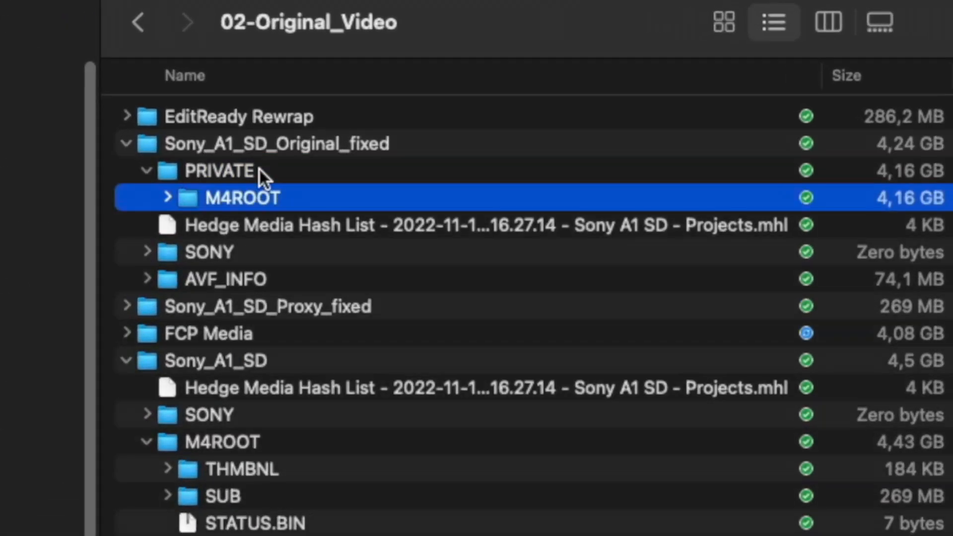
left_click(167, 197)
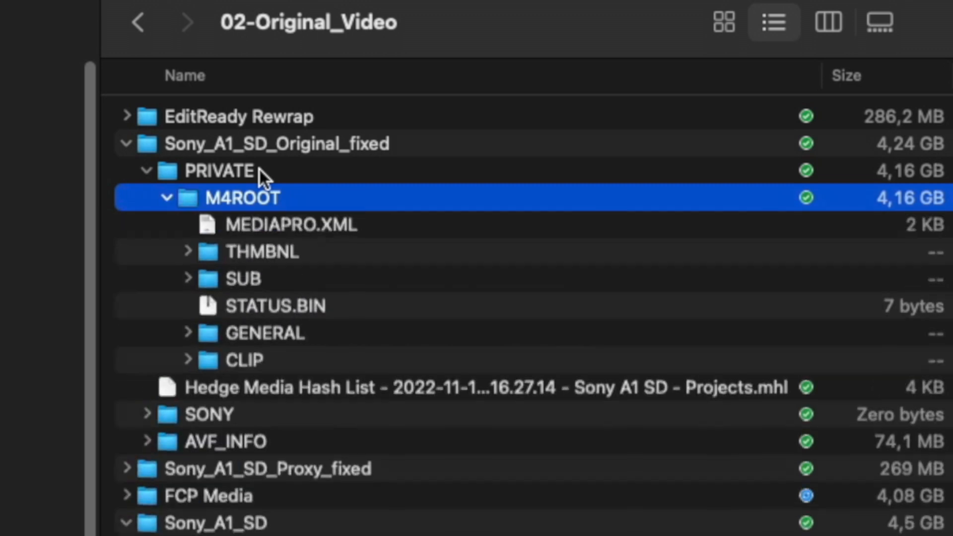
left_click(243, 279)
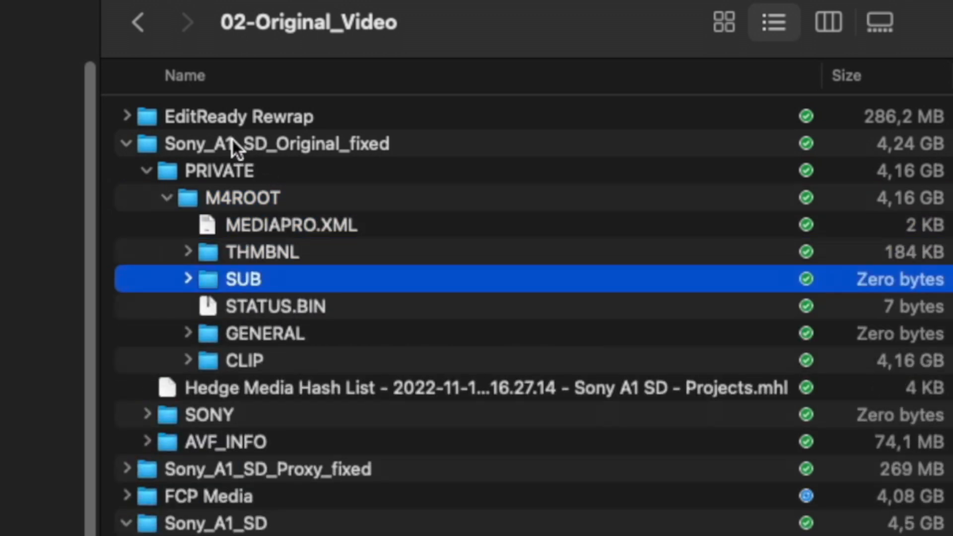
- Collapse the listing, then fully expand Sony_A1_SD_Original_fixed to show the 4.16 GB CLIP folder
left_click(219, 170)
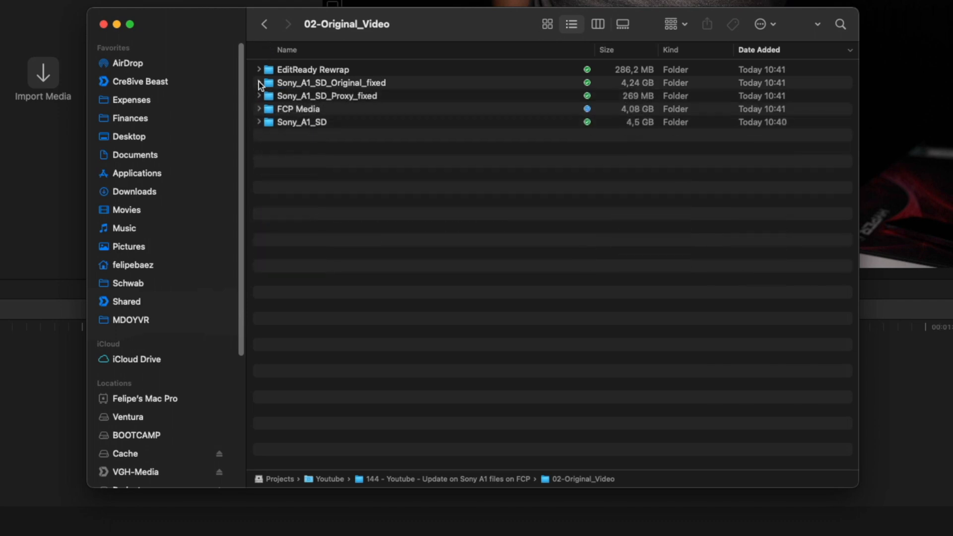
left_click(258, 83)
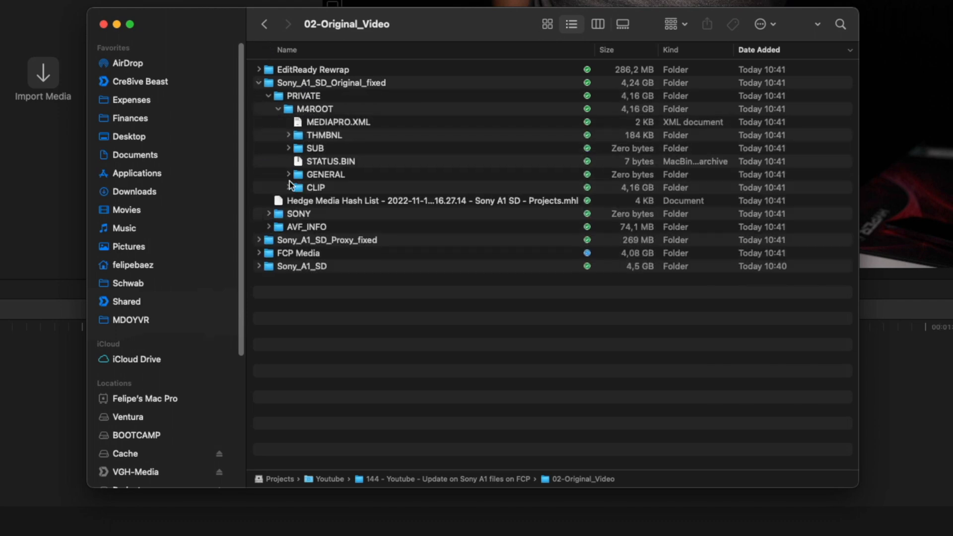
left_click(287, 187)
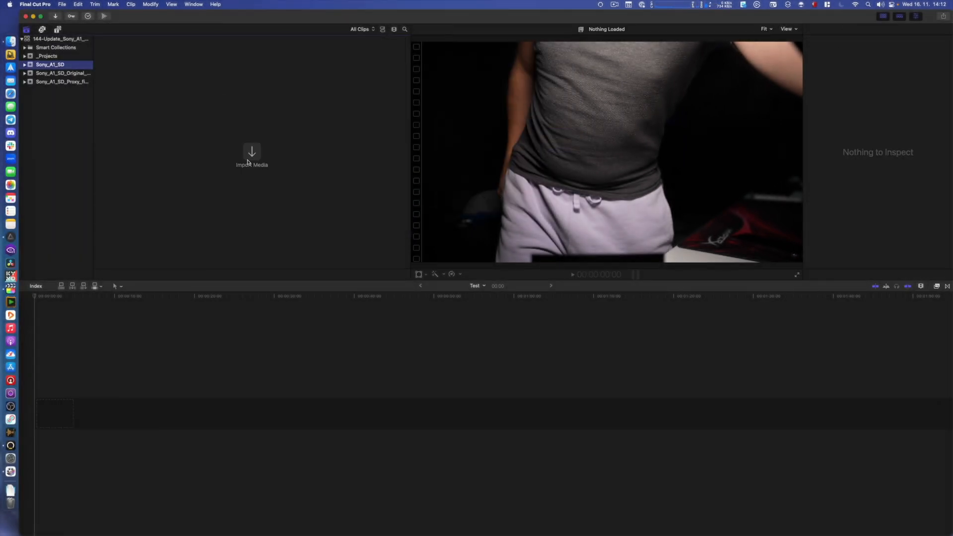
- Import clips 0232 and 0233 from Sony_A1_SD_Original_fixed, now showing start timecode 17:16:32:09
left_click(251, 155)
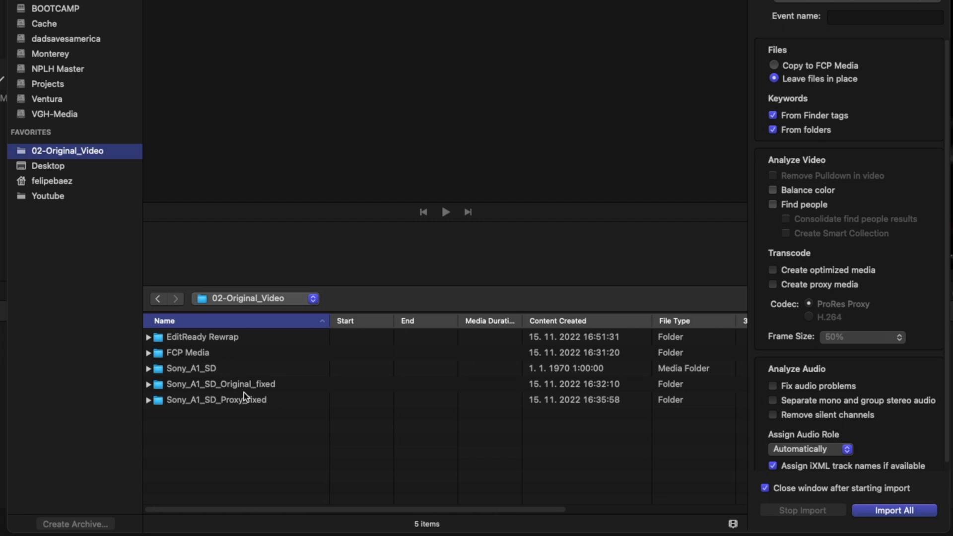
left_click(221, 383)
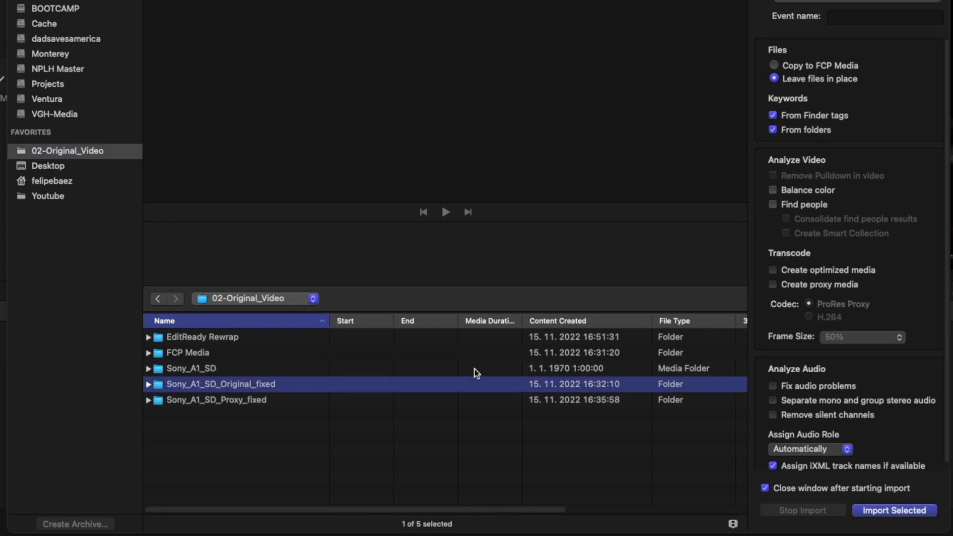
double_click(221, 384)
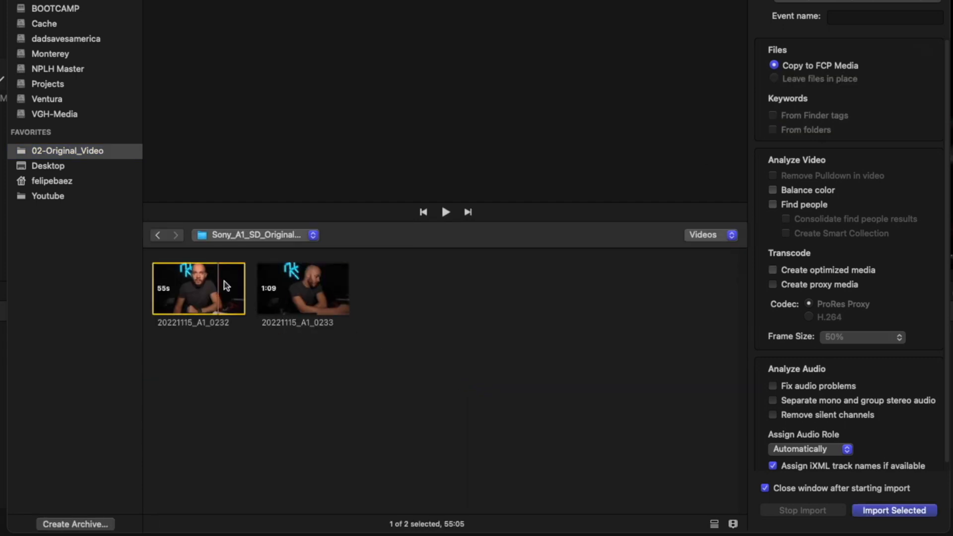
left_click(894, 510)
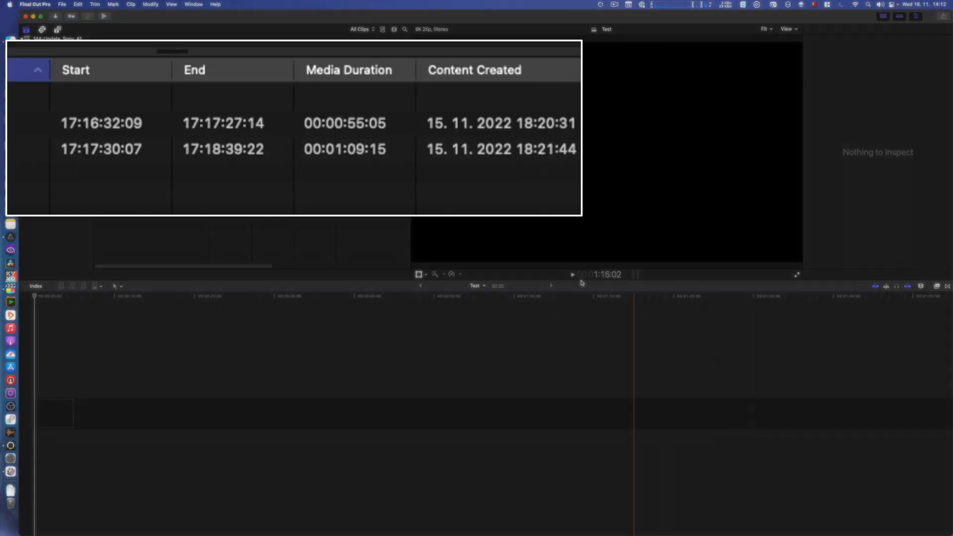
left_click(102, 124)
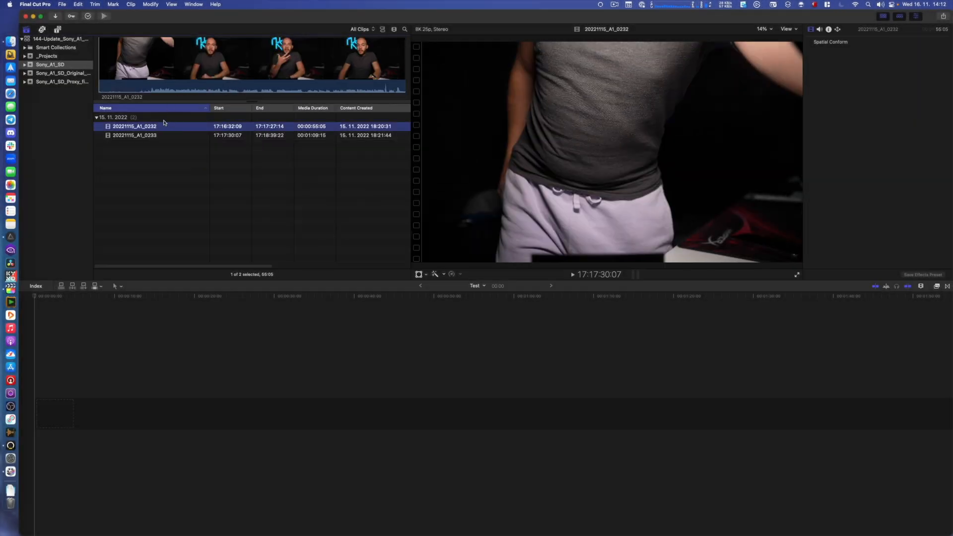
- Reveal 20221115_A1_0232.mov and 0233.mov in Finder's 2022-11-15 (1) media folder
right_click(134, 126)
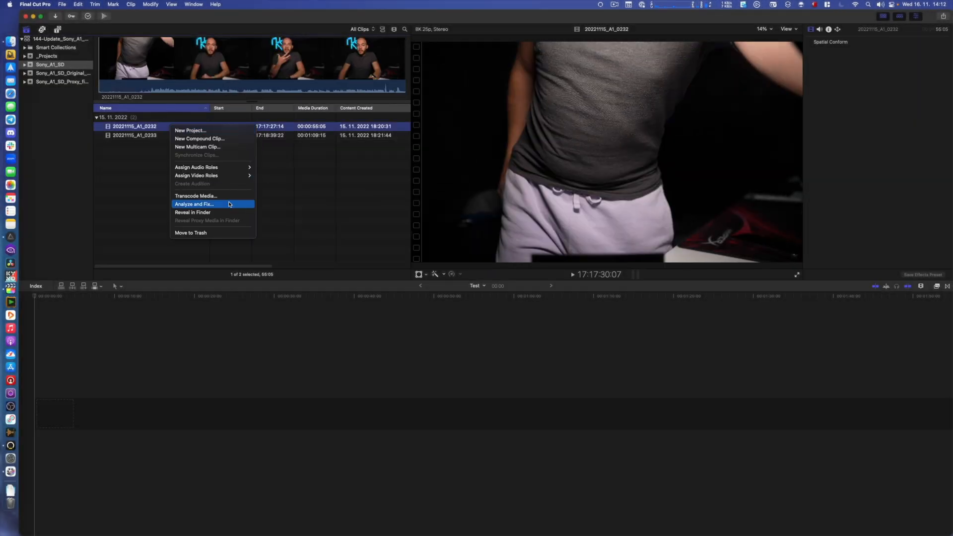
left_click(192, 212)
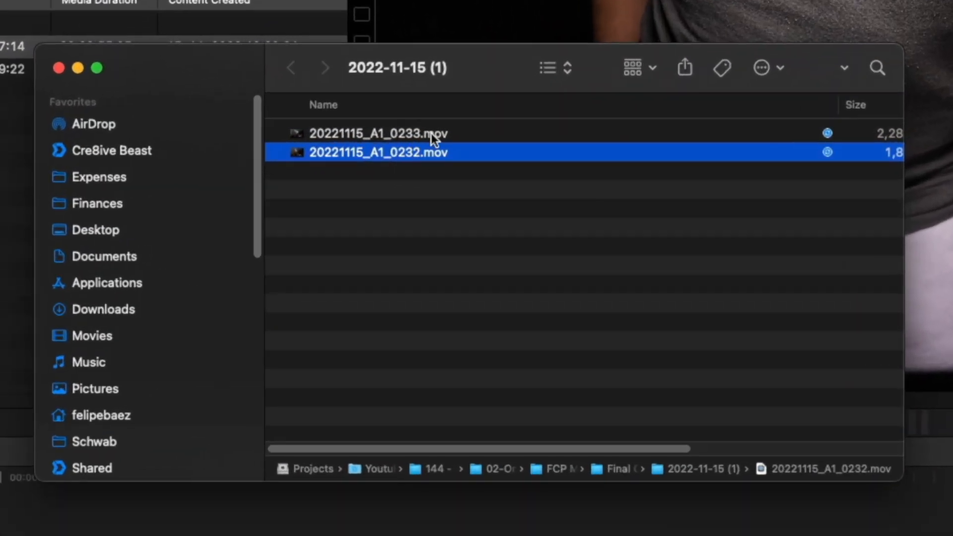
left_click(379, 133)
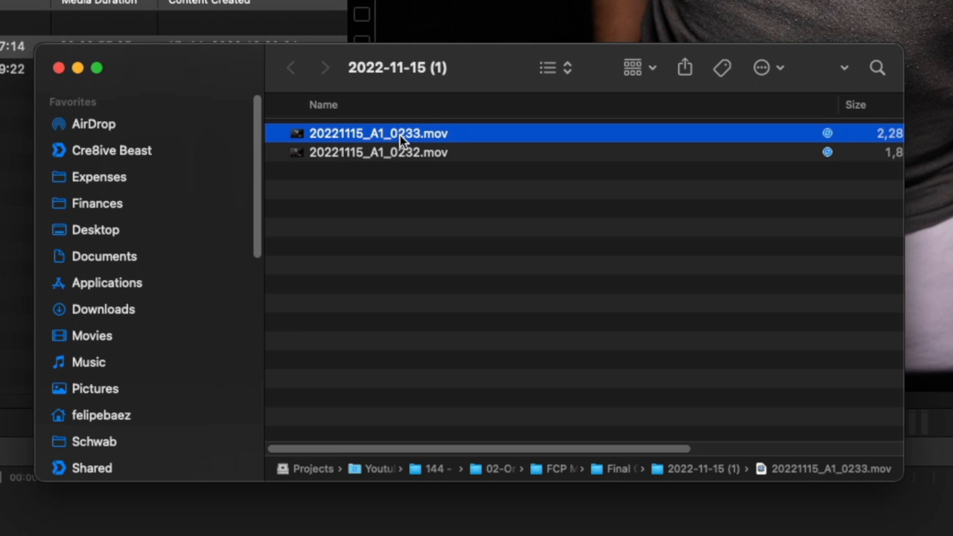